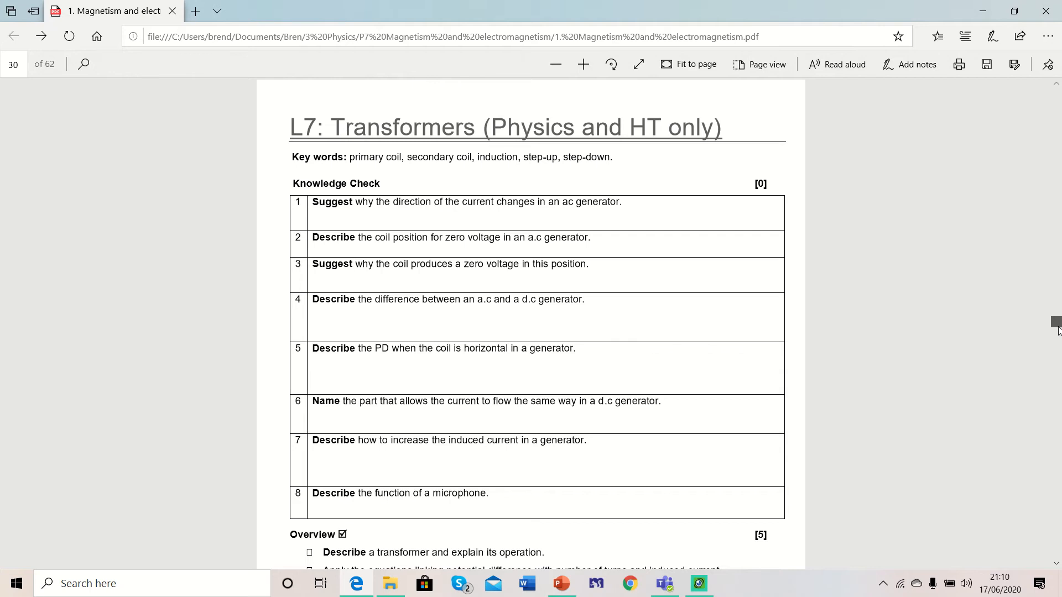
Scroll the magnetism booklet PDF down to the page 30 transformer explanation and iron-core diagram.
scroll("down", 3)
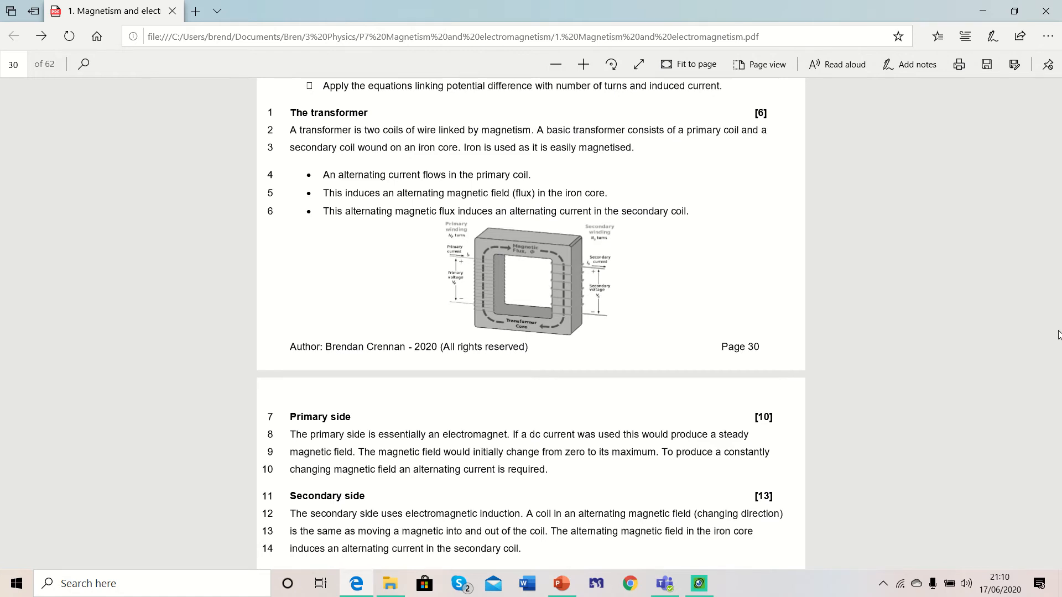
mouse_move(630, 206)
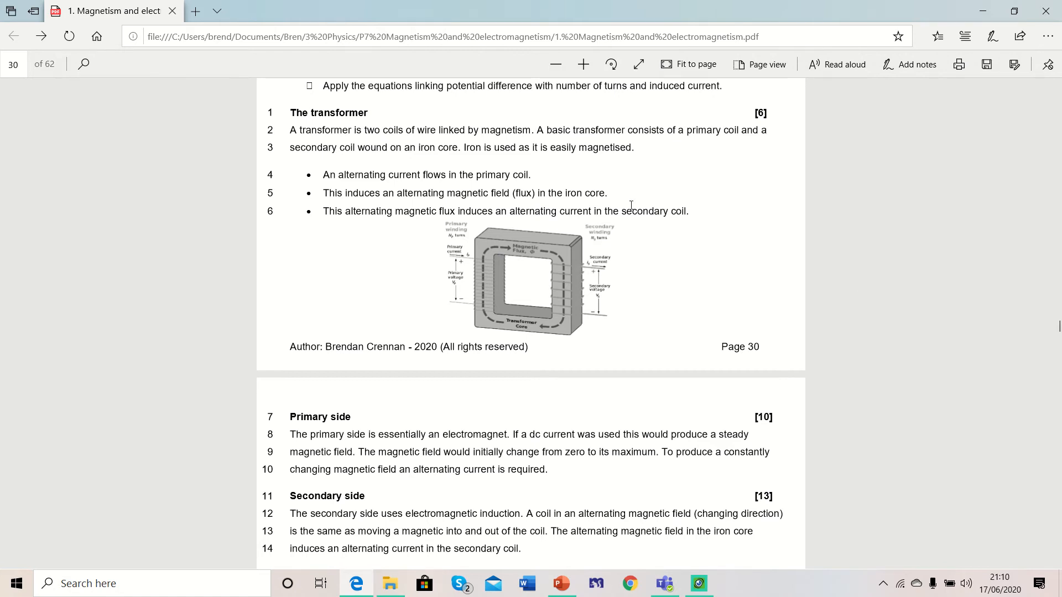
mouse_move(689, 335)
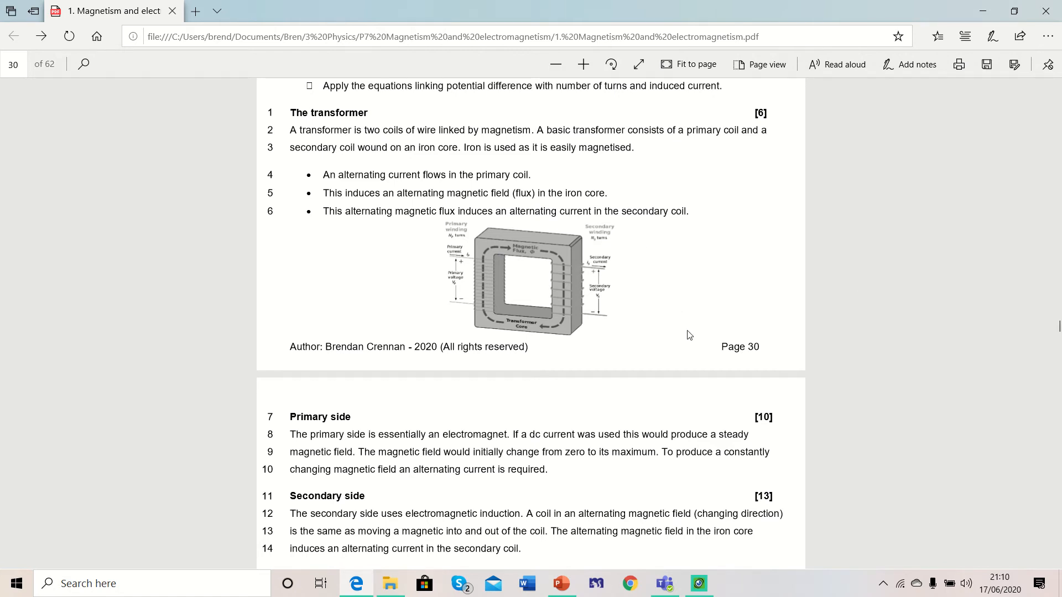
mouse_move(683, 335)
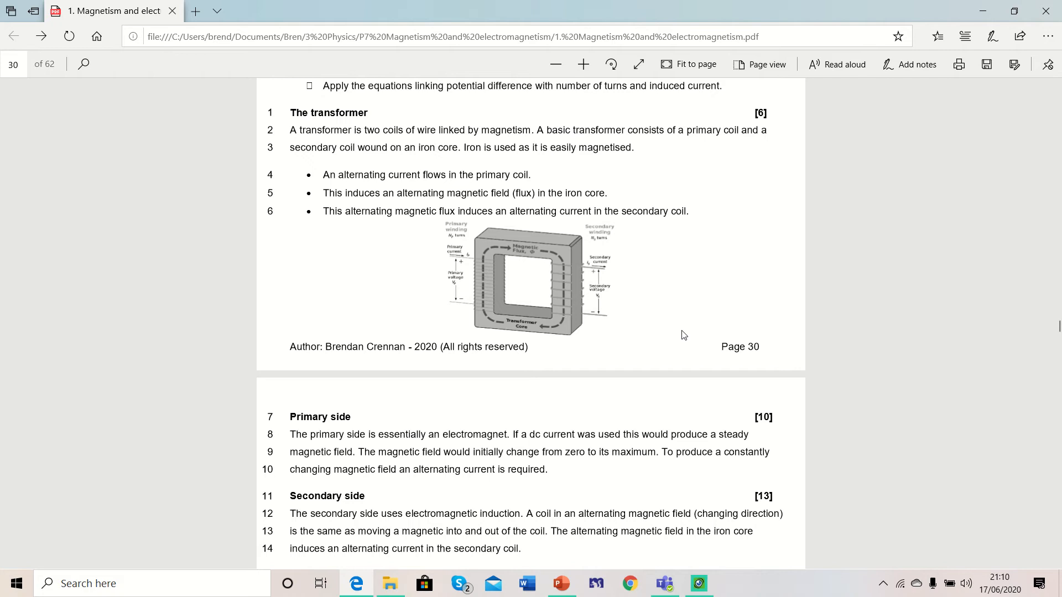
mouse_move(574, 316)
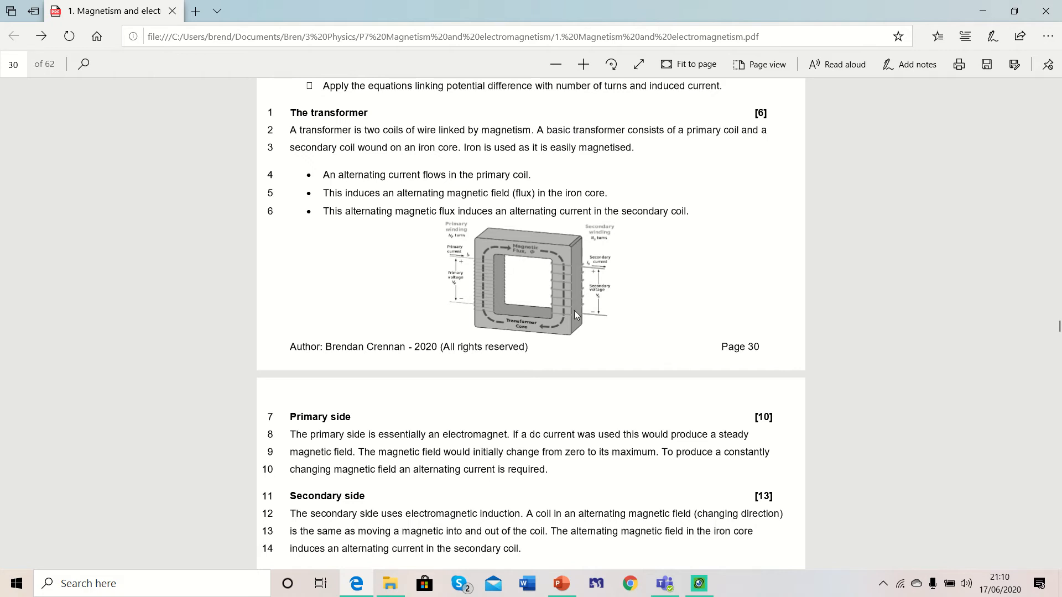
mouse_move(1042, 543)
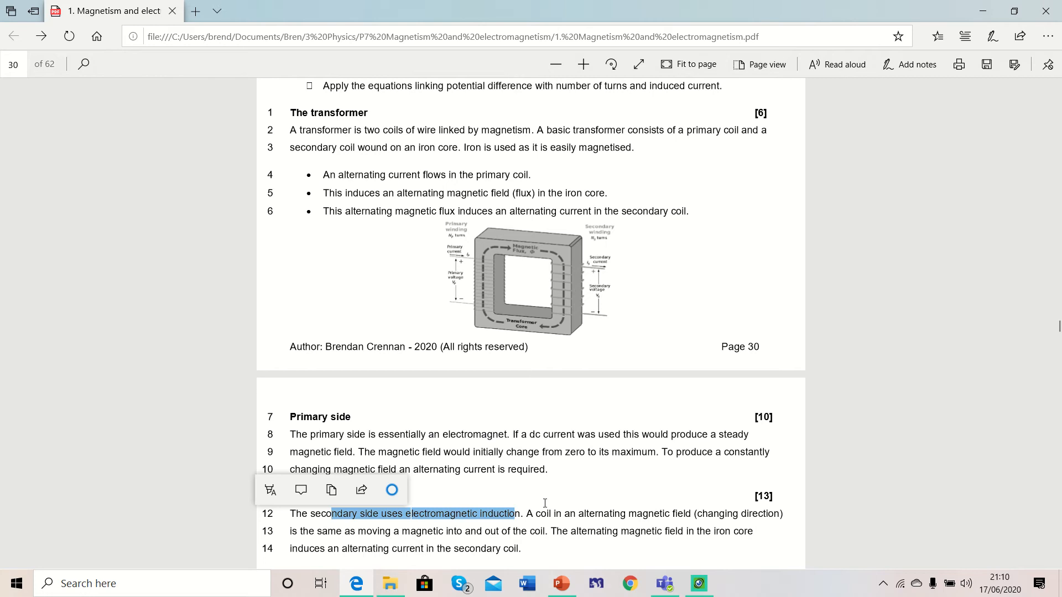
mouse_move(498, 306)
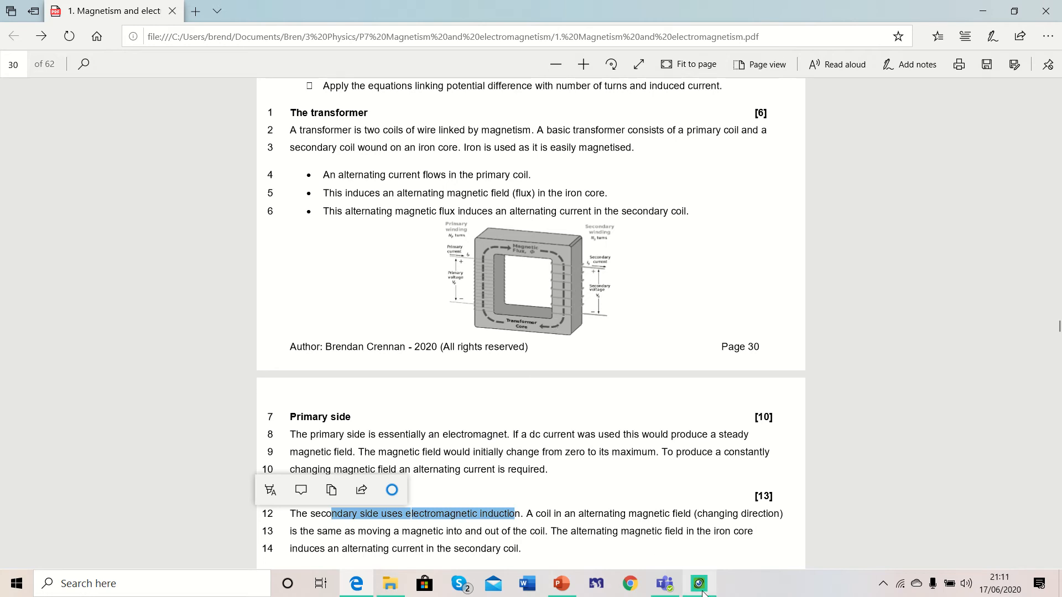
mouse_move(698, 583)
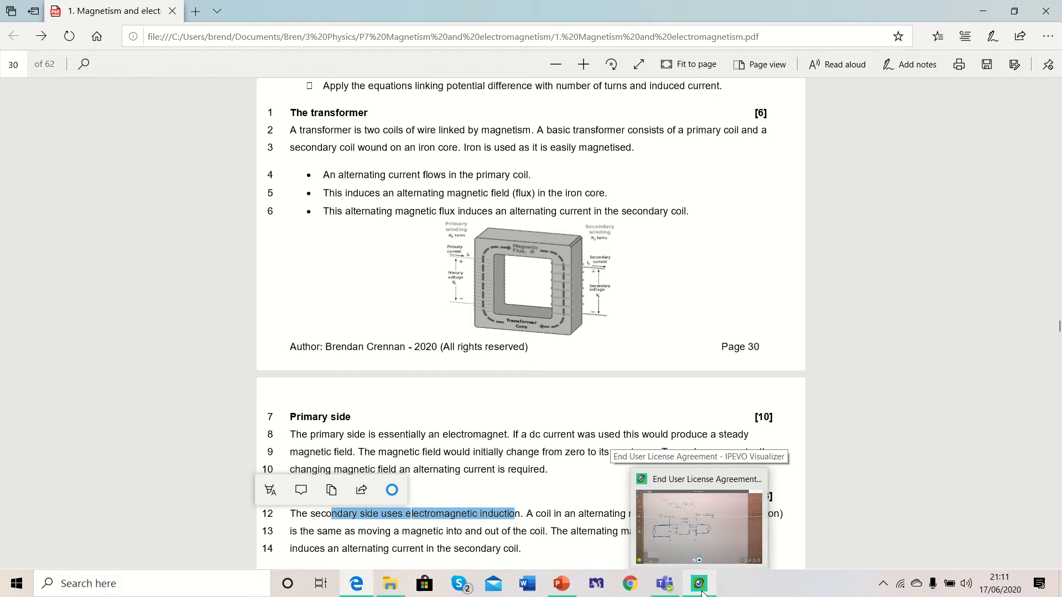
left_click(698, 583)
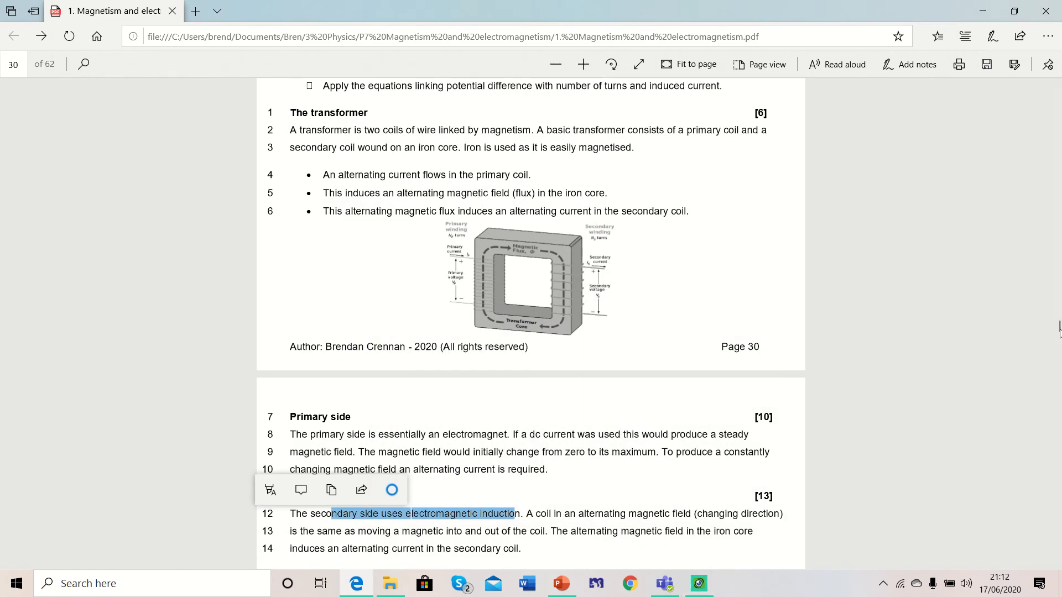
Scroll down to page 31 showing the Secondary potential difference section with Vp/Vs = np/ns.
scroll("down", 3)
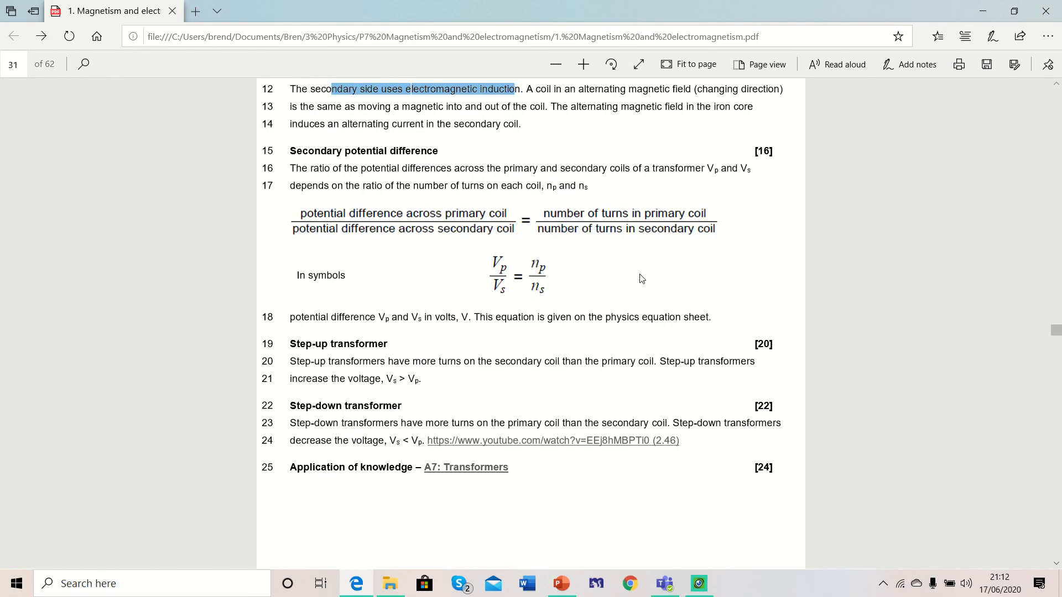
mouse_move(512, 295)
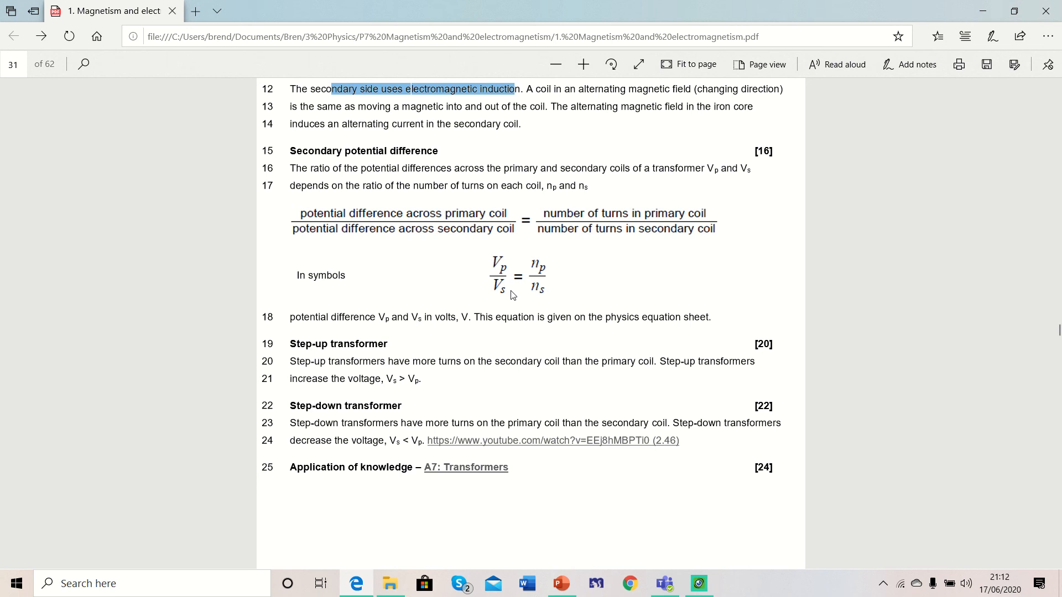
mouse_move(543, 309)
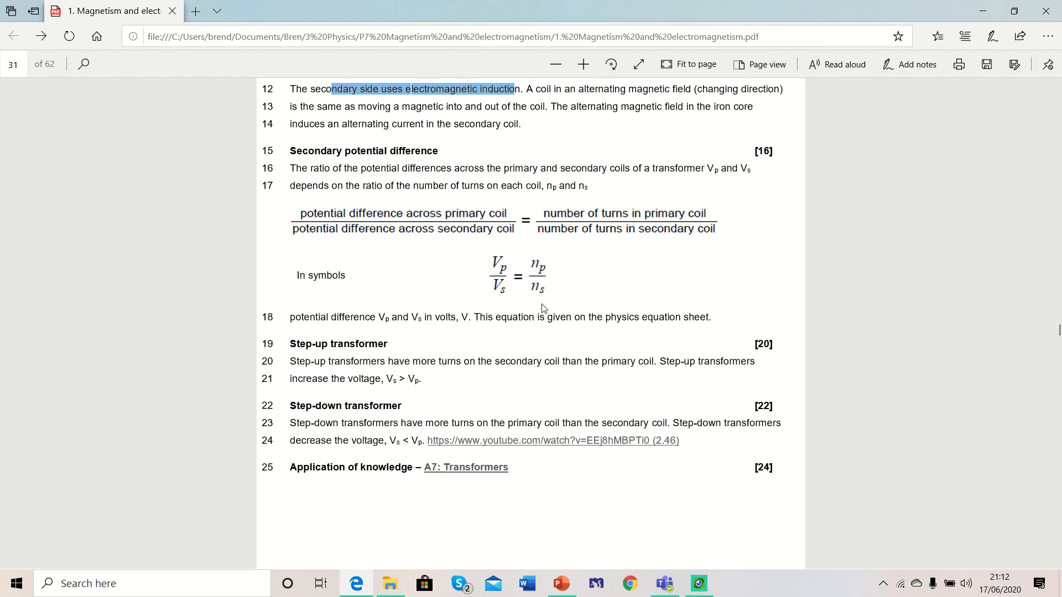
mouse_move(546, 464)
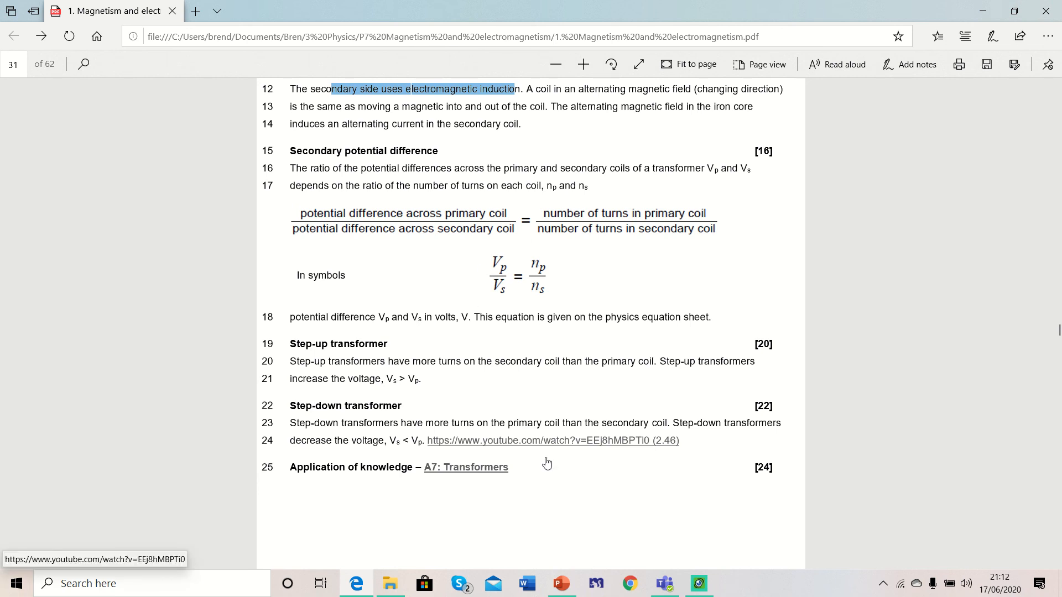